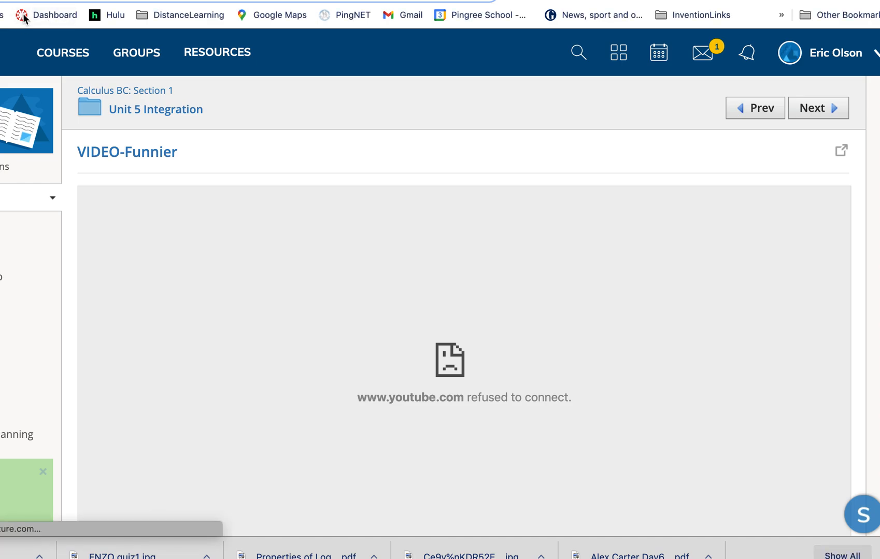
Open 'Day 8 Assignment-BLUE' from the course's Assignments list in Canvas.
click(50, 15)
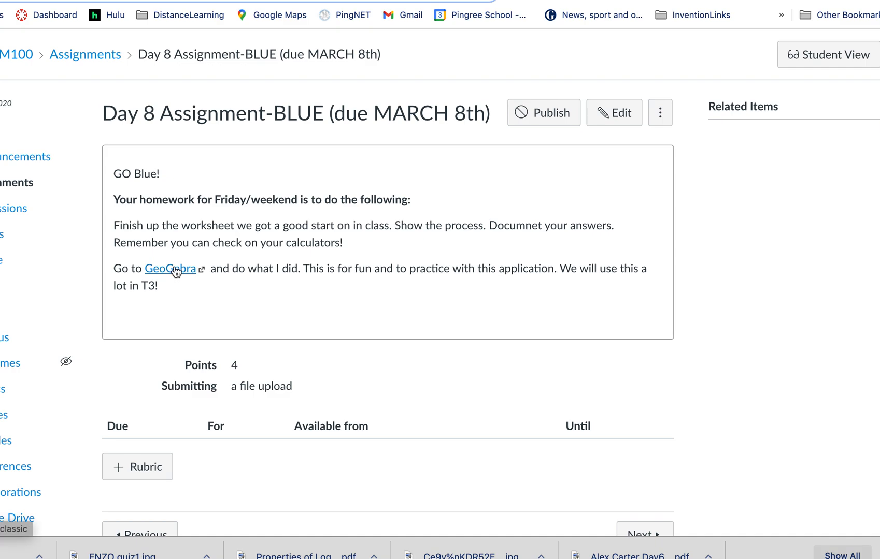
Launch GeoGebra Classic in the browser from the assignment's GeoGebra link.
click(169, 269)
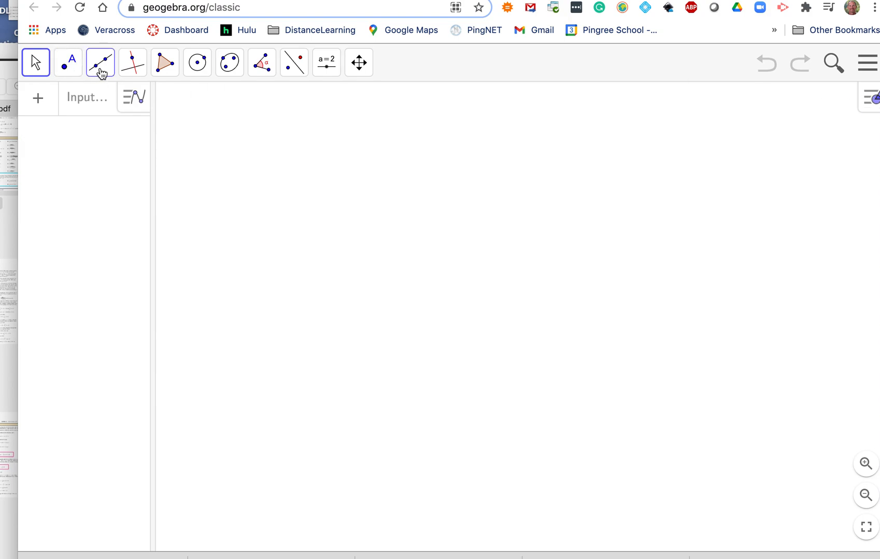
Draw horizontal segment f from A(-8, …) to B(8.72, …), length 16.72.
click(100, 62)
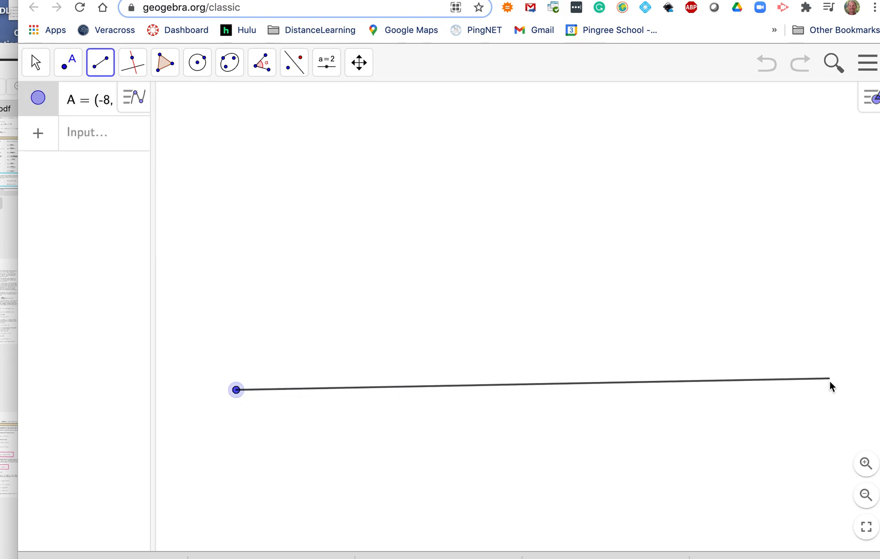
click(829, 382)
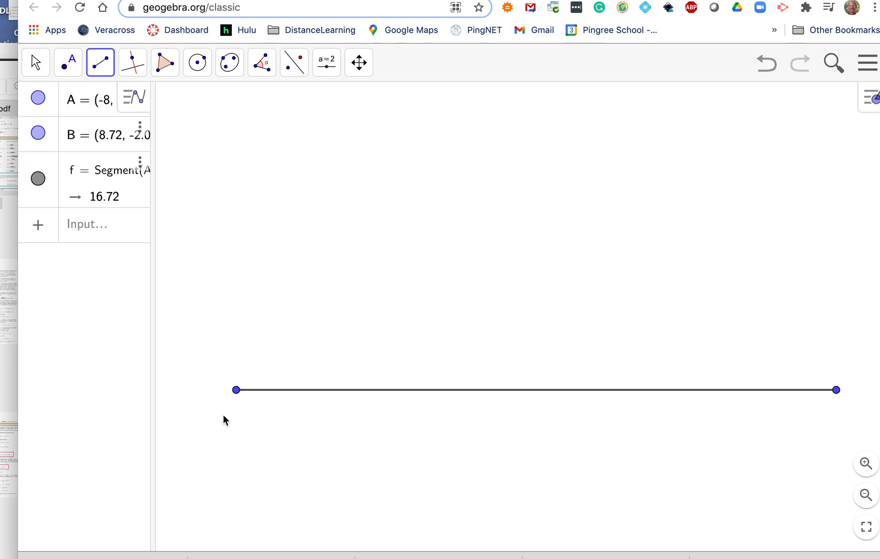
mouse_move(859, 92)
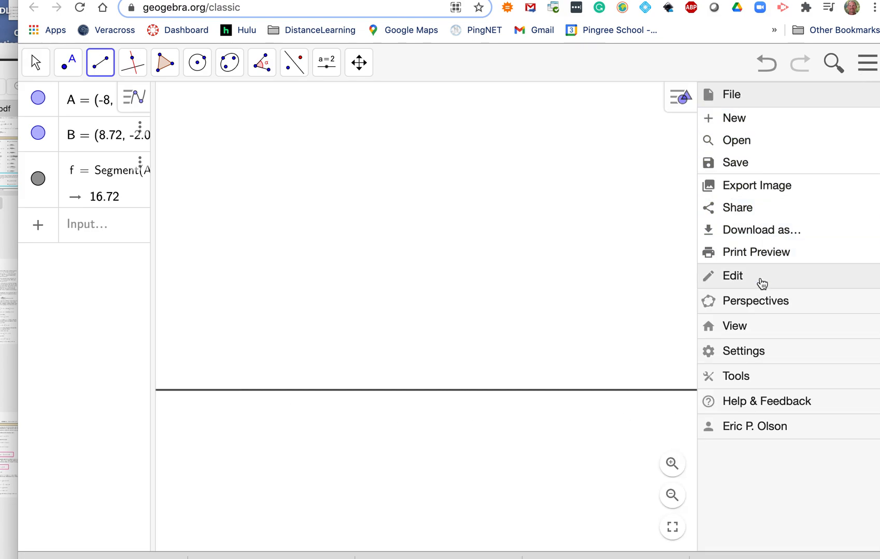
Set the global Labeling option to 'No New Objects' in Settings.
click(743, 351)
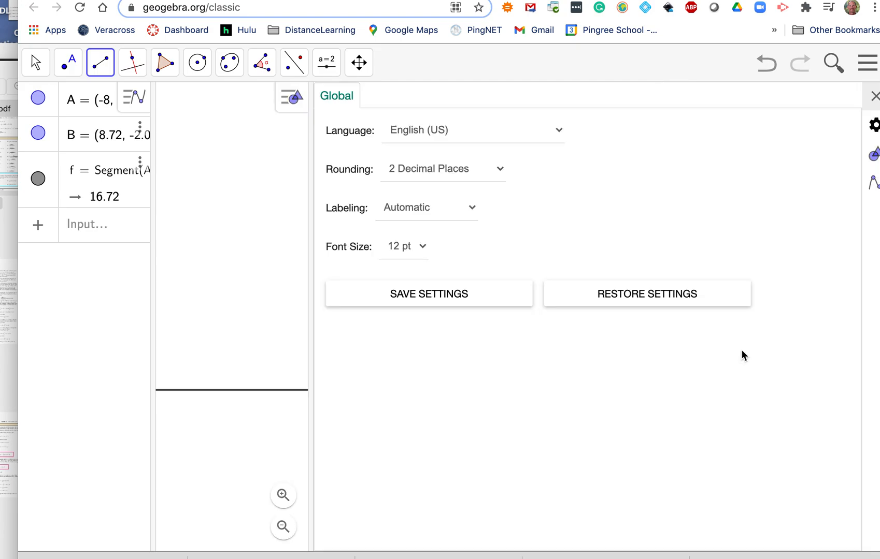
mouse_move(456, 260)
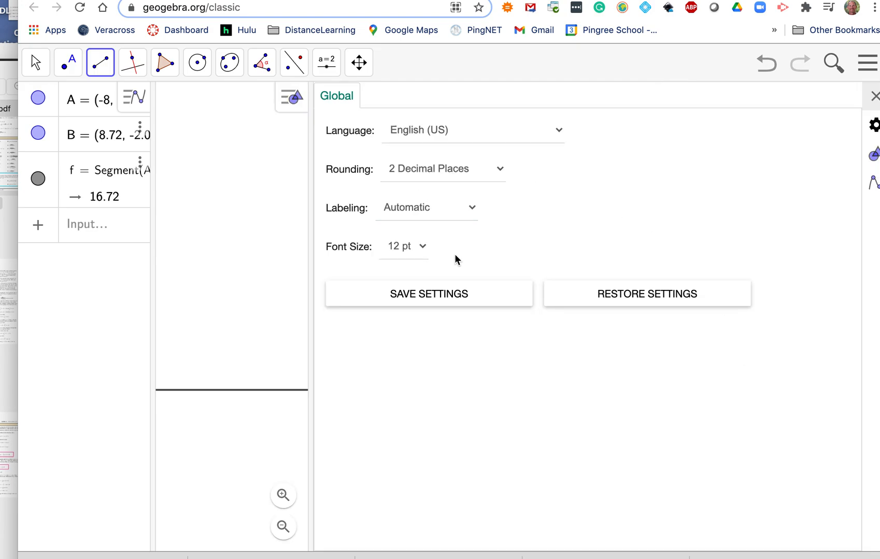
mouse_move(361, 197)
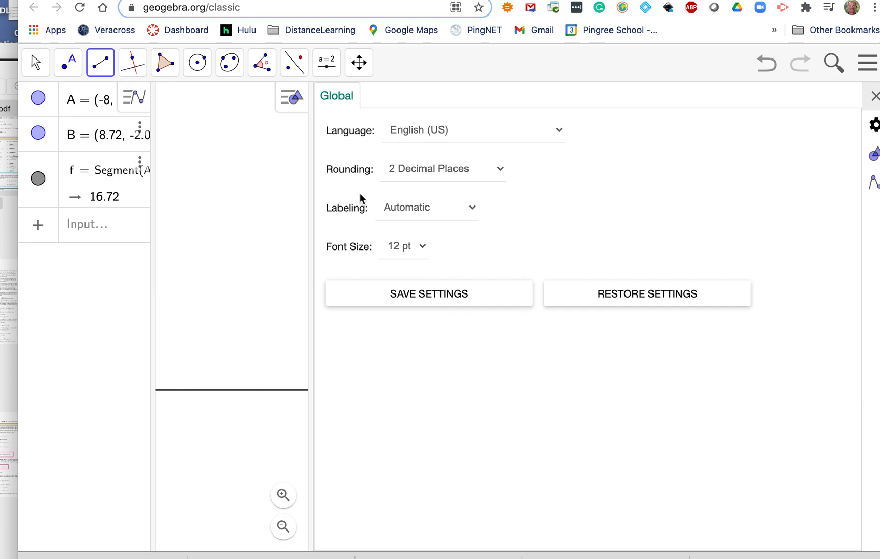
click(427, 207)
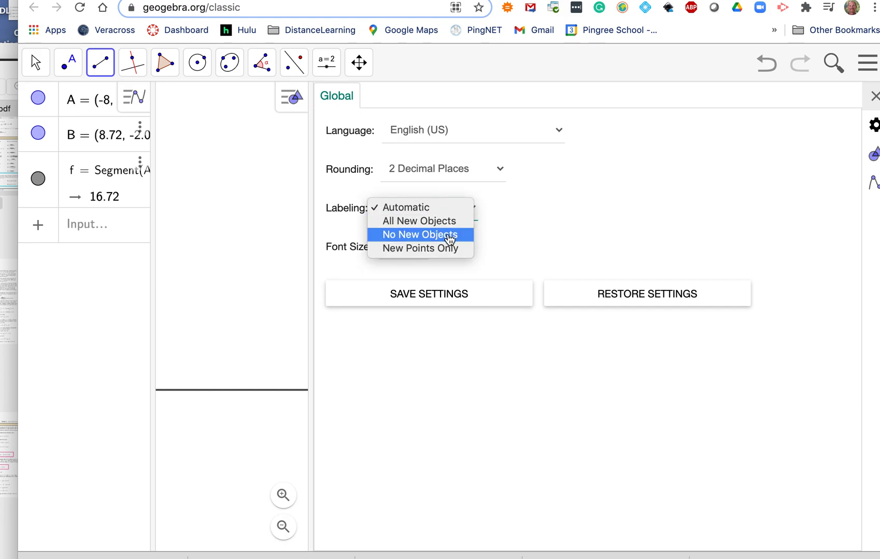
click(420, 234)
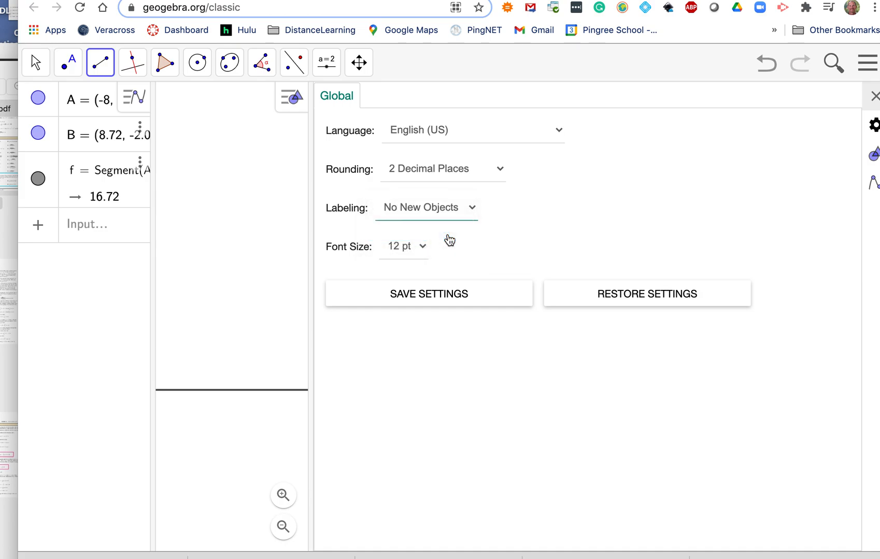
mouse_move(413, 236)
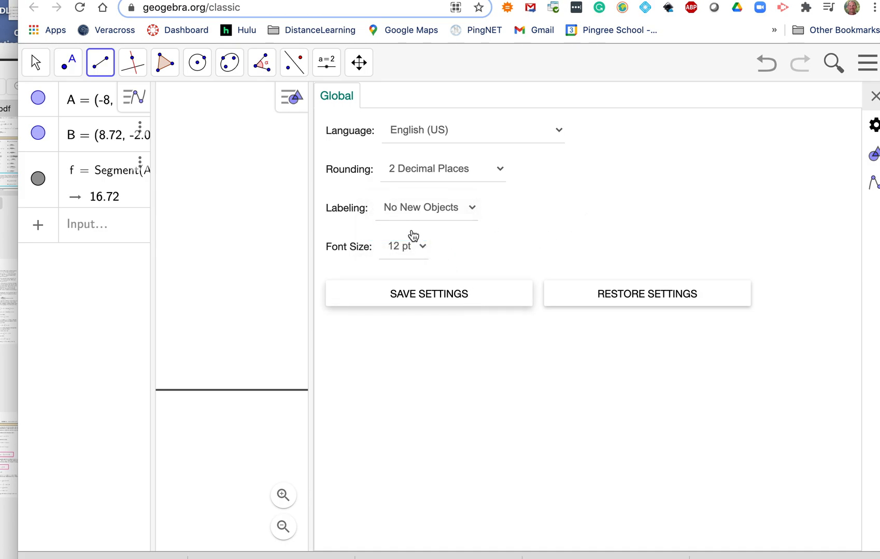
click(875, 95)
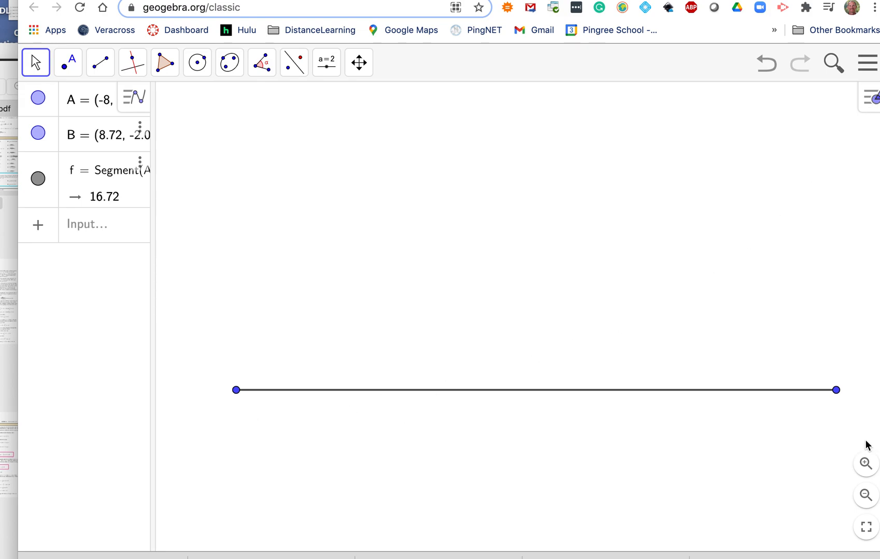
Place focus point C above segment f and point D on segment f.
click(68, 61)
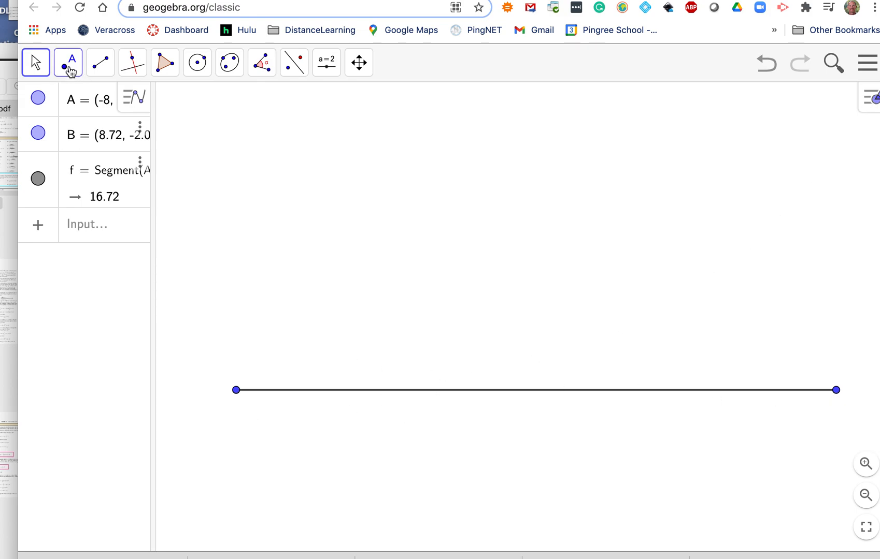
click(67, 61)
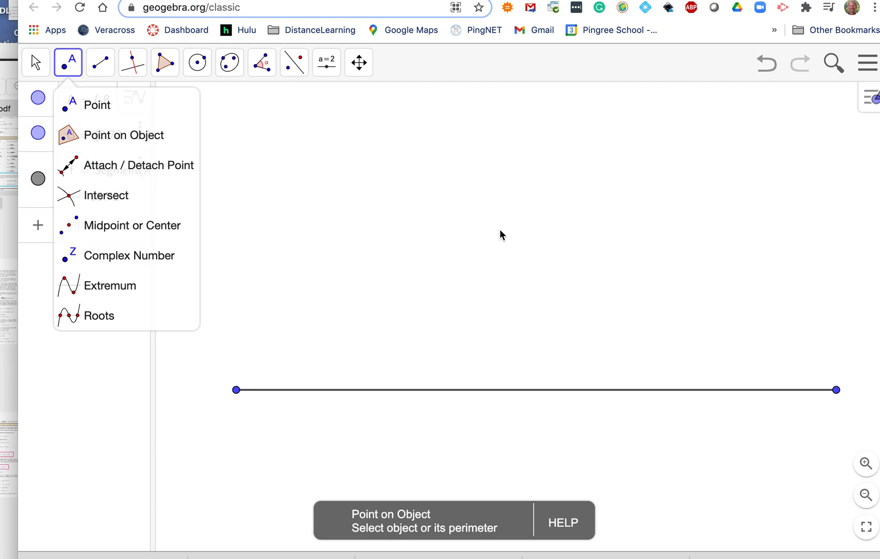
click(502, 220)
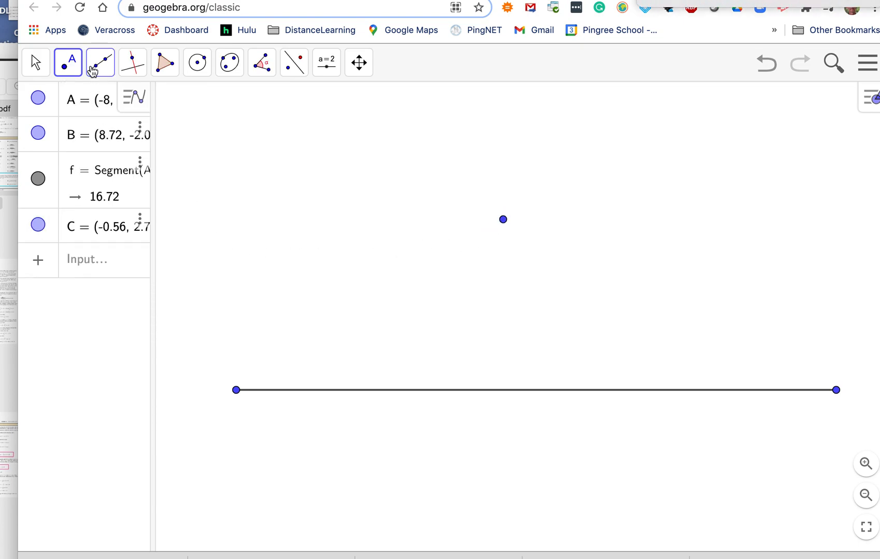
click(66, 62)
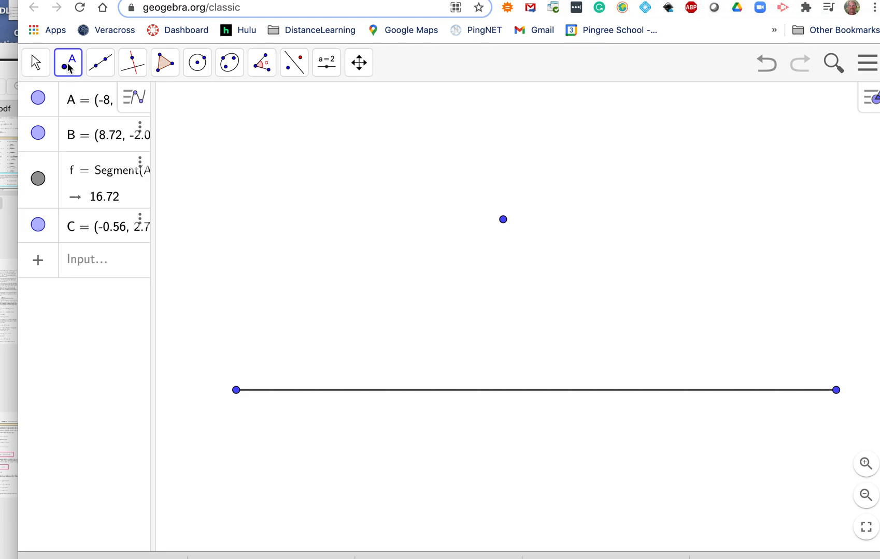
click(67, 62)
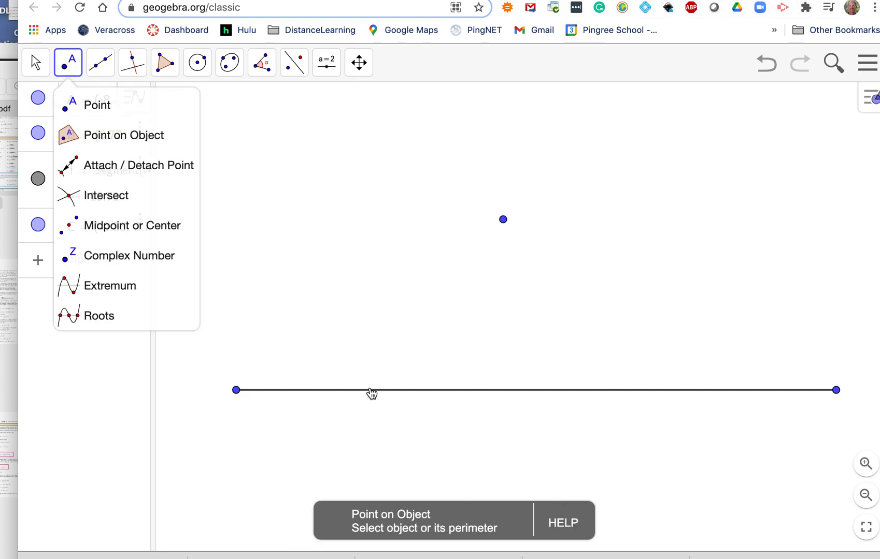
mouse_move(365, 398)
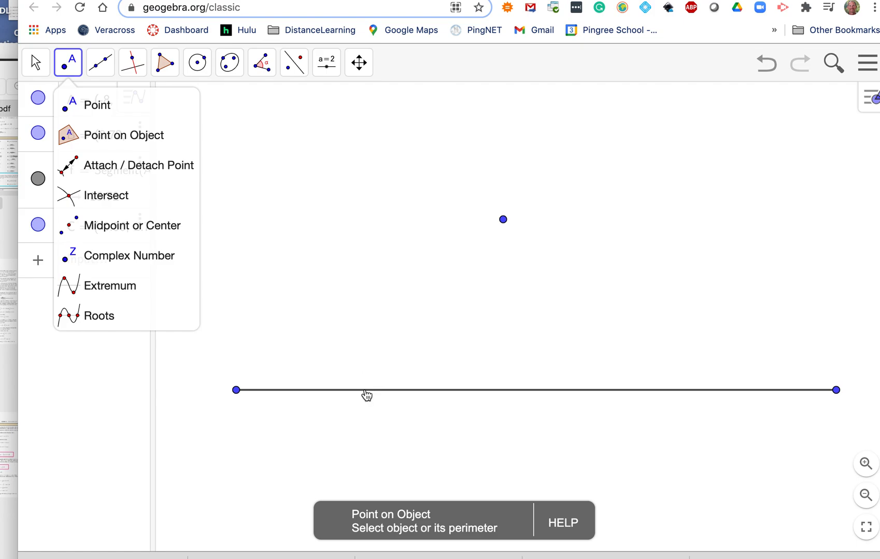
click(366, 390)
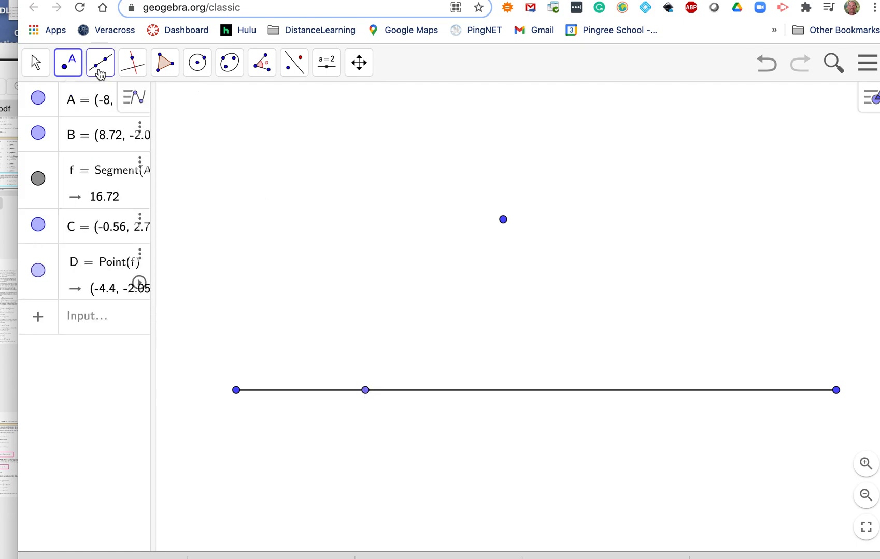
Draw segment g from point D up to point C, length 6.12.
click(100, 63)
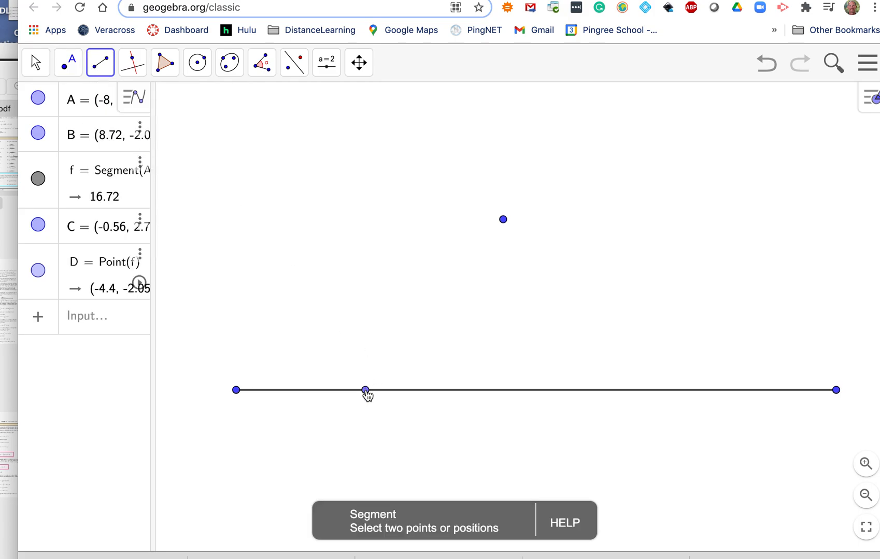
click(503, 219)
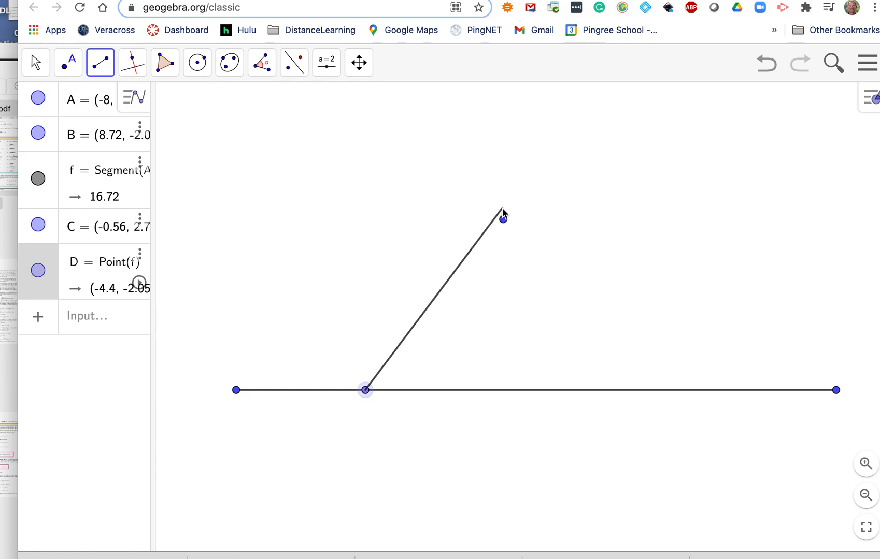
click(503, 219)
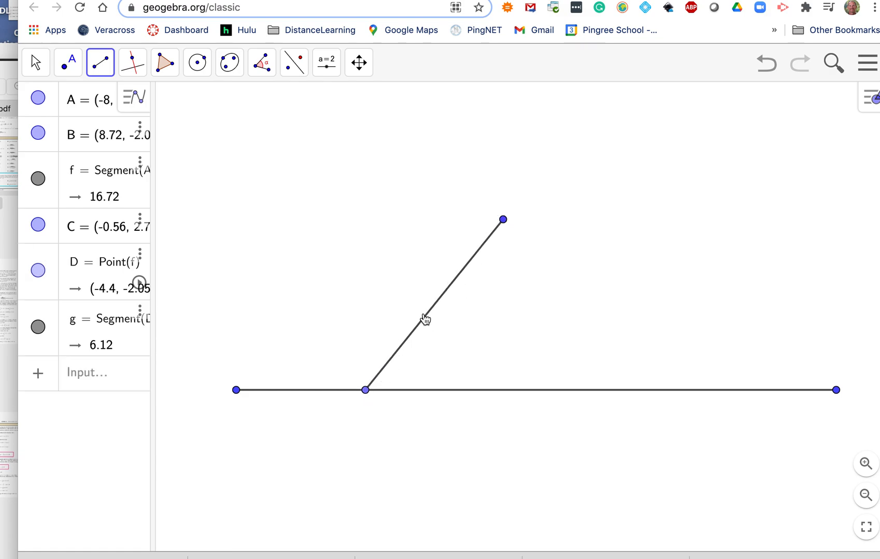
mouse_move(610, 439)
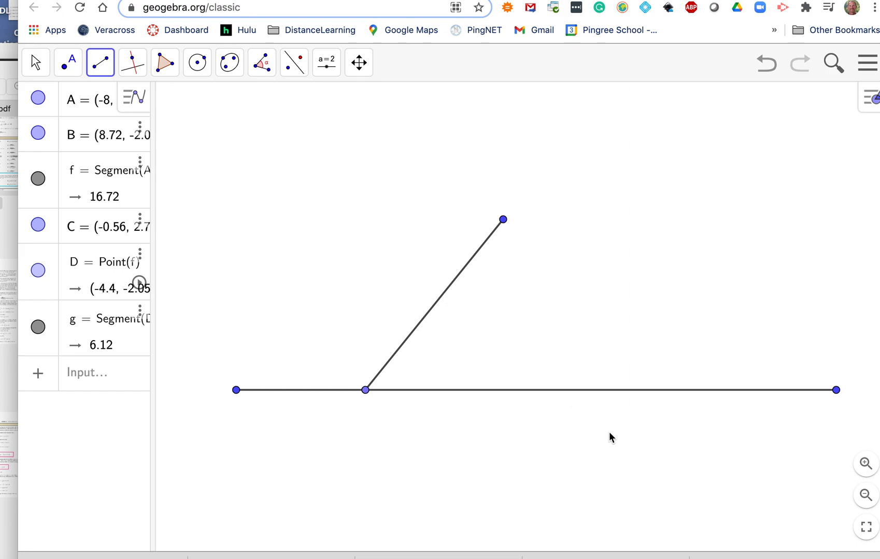
mouse_move(234, 178)
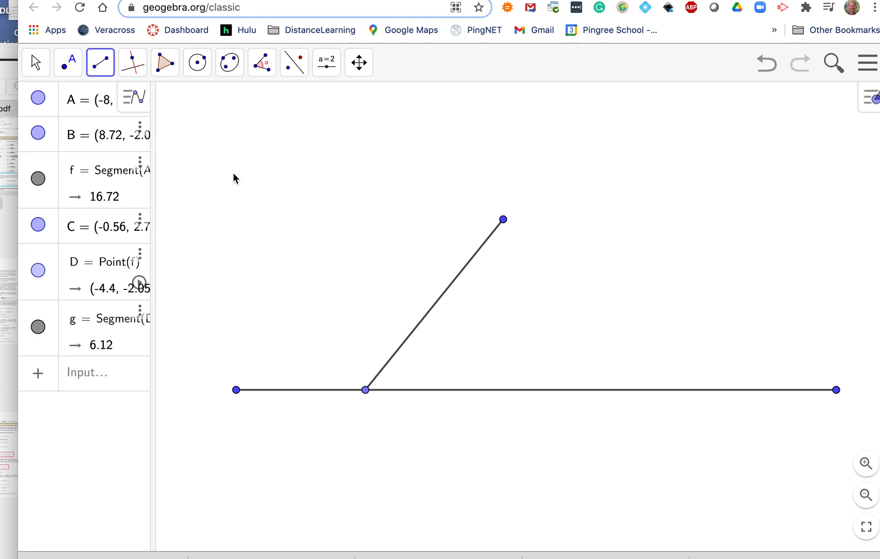
Mark midpoint E of segment g at (-2.48, 0.33…).
click(68, 61)
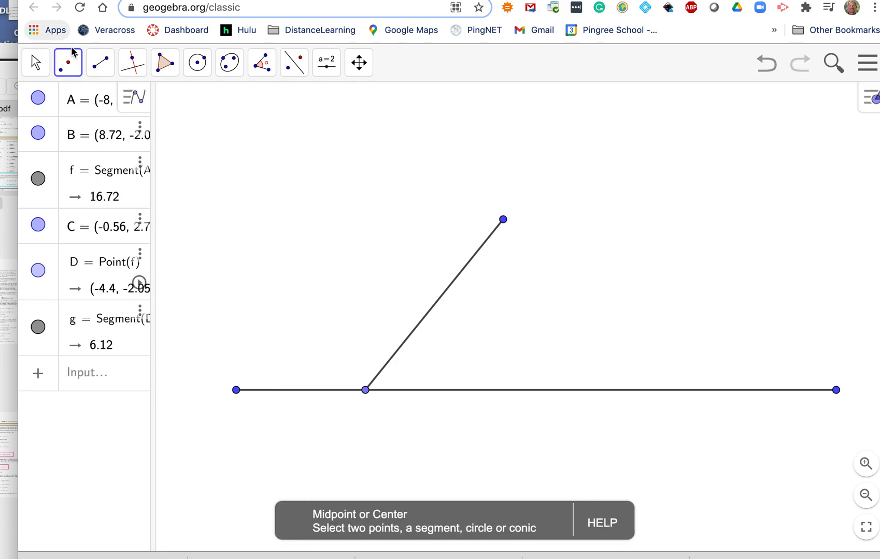
mouse_move(314, 74)
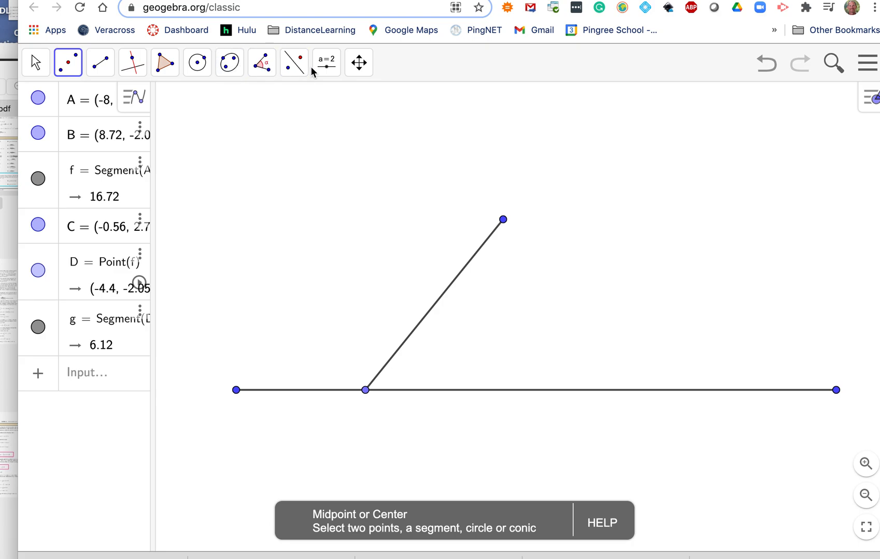
mouse_move(448, 286)
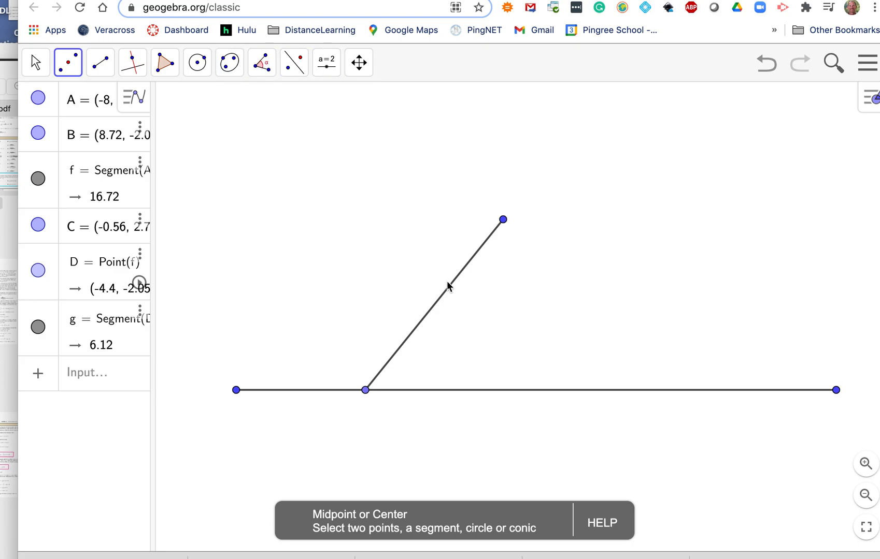
click(436, 304)
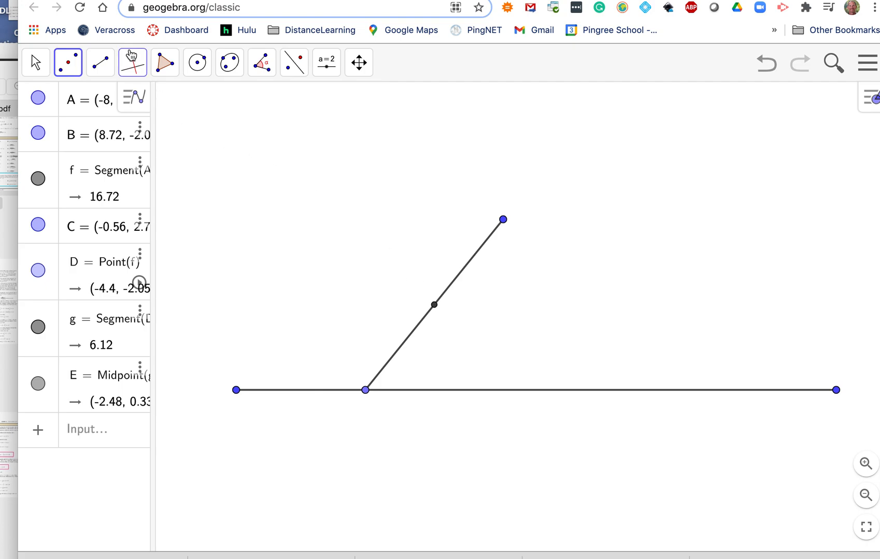
click(132, 62)
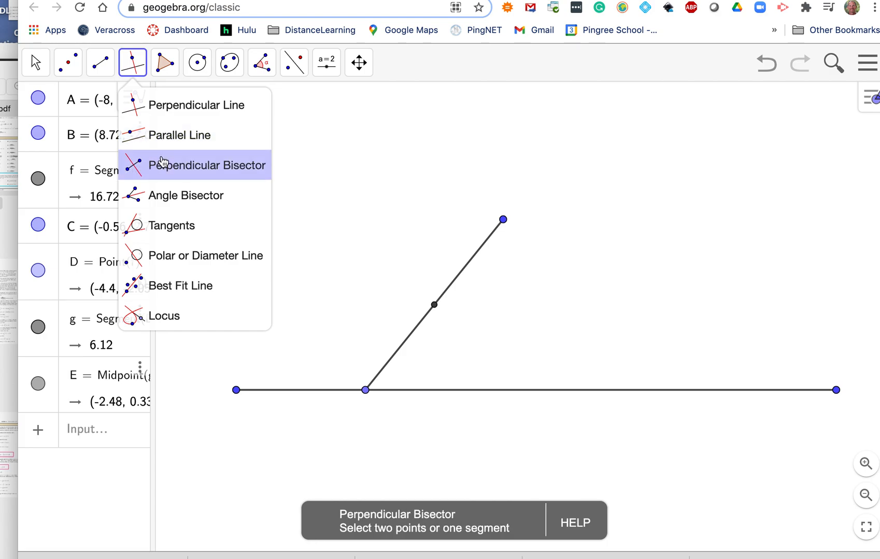
mouse_move(155, 170)
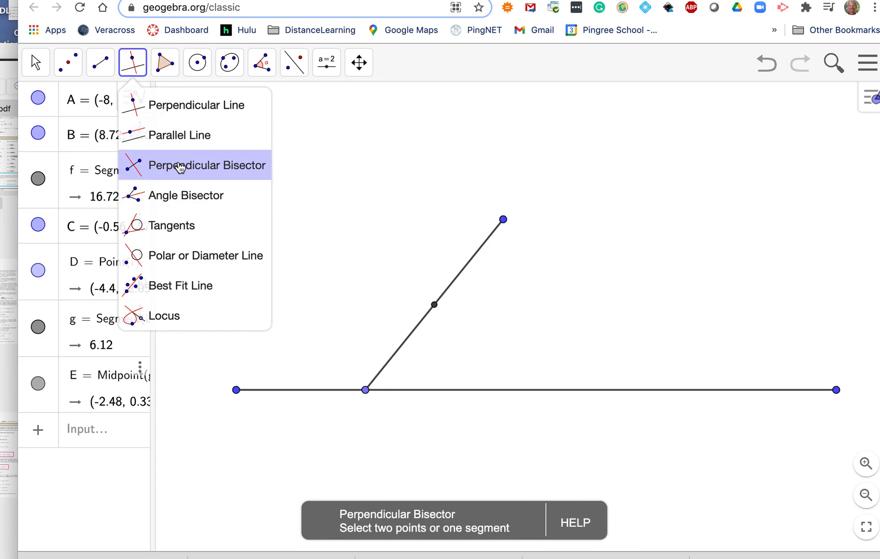
mouse_move(197, 105)
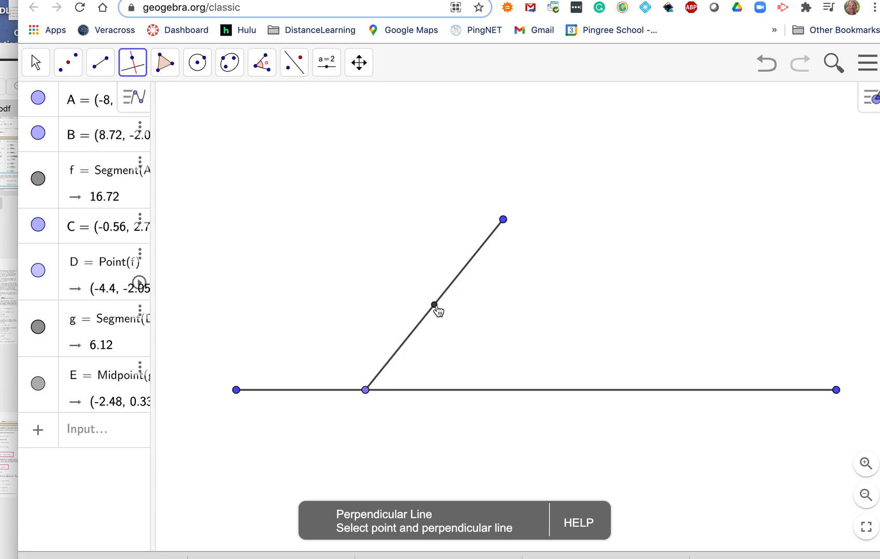
Draw line h through midpoint E perpendicular to segment g.
click(433, 305)
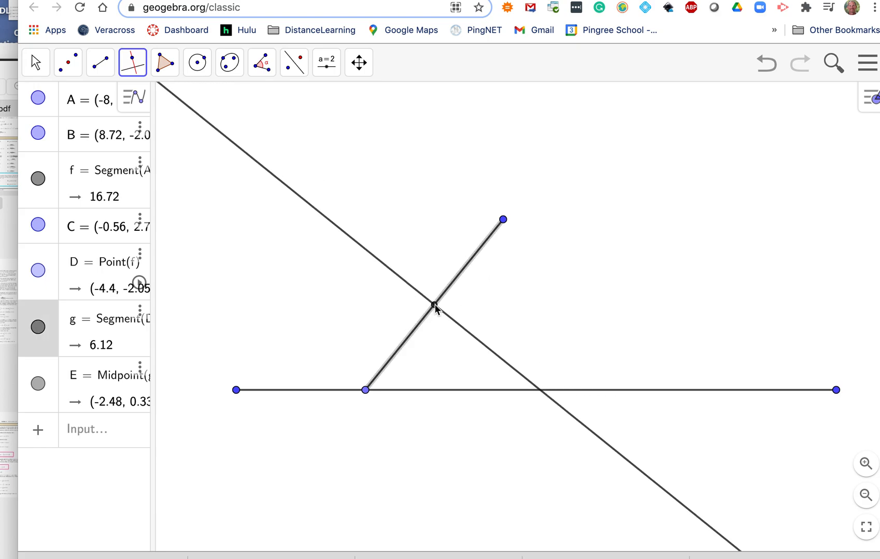
click(434, 306)
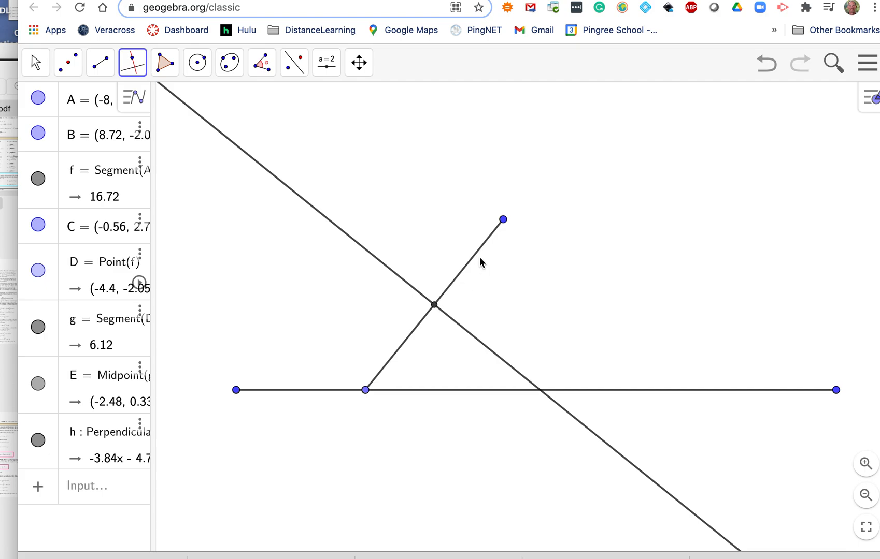
mouse_move(461, 271)
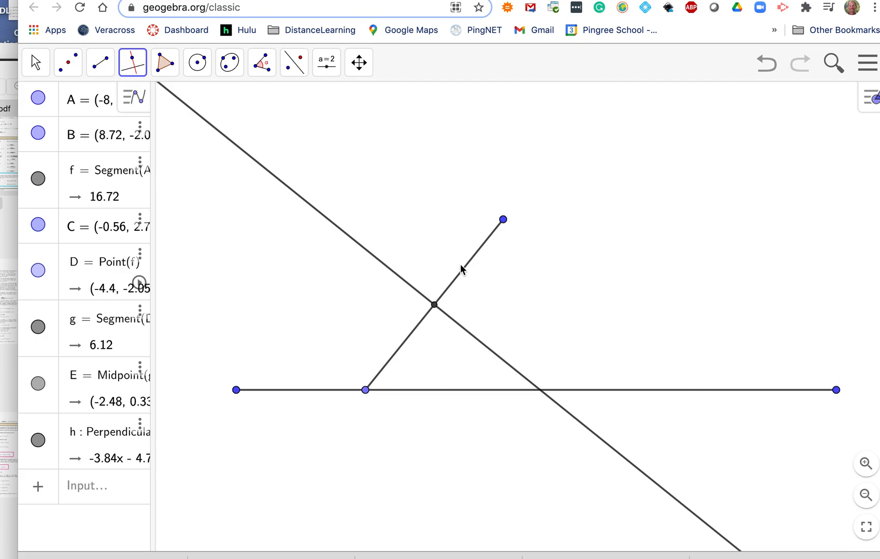
mouse_move(3, 133)
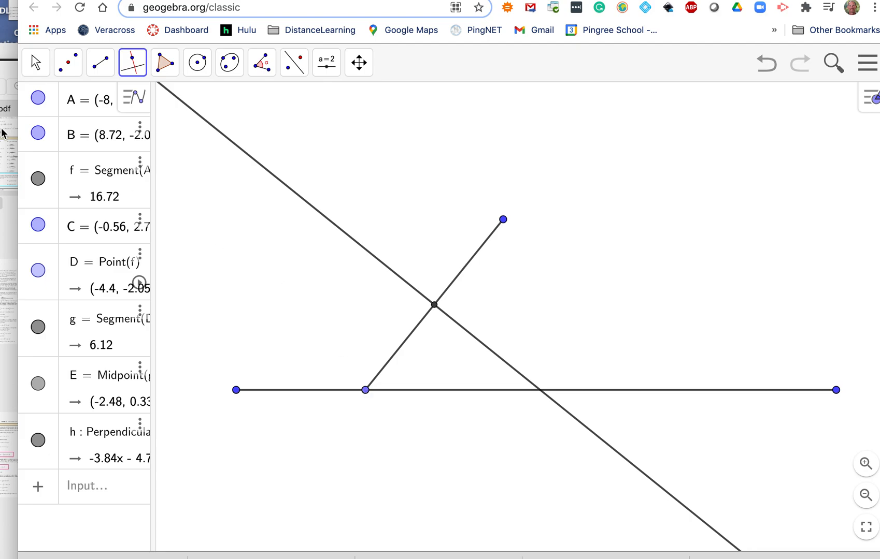
Turn on Animation for point D so it slides along segment f.
click(34, 62)
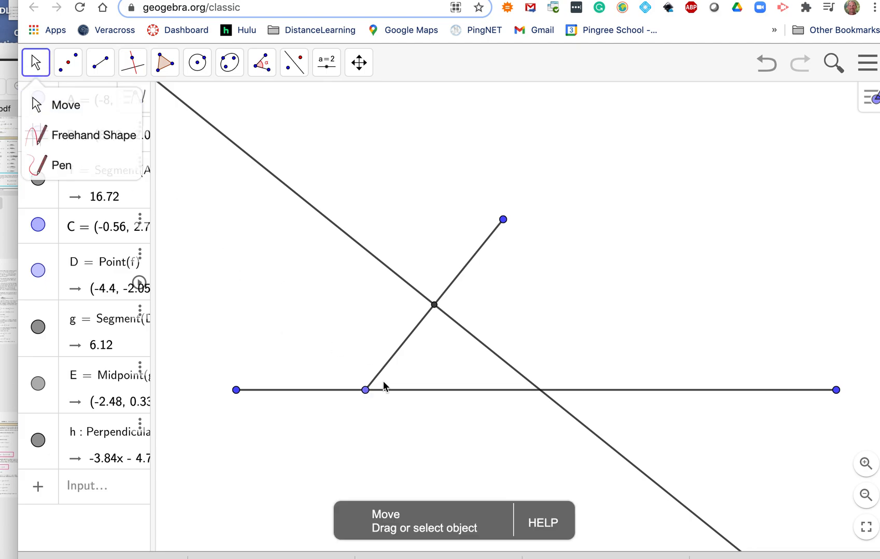
click(366, 389)
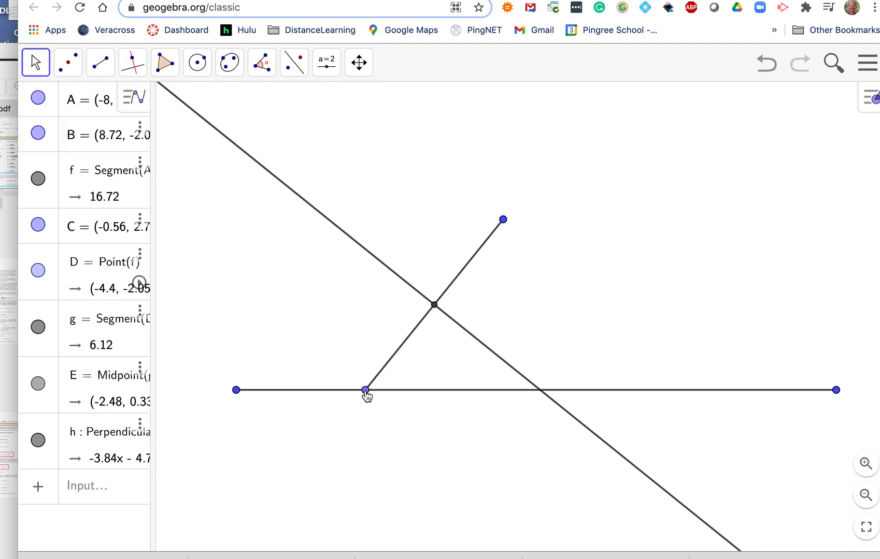
right_click(366, 389)
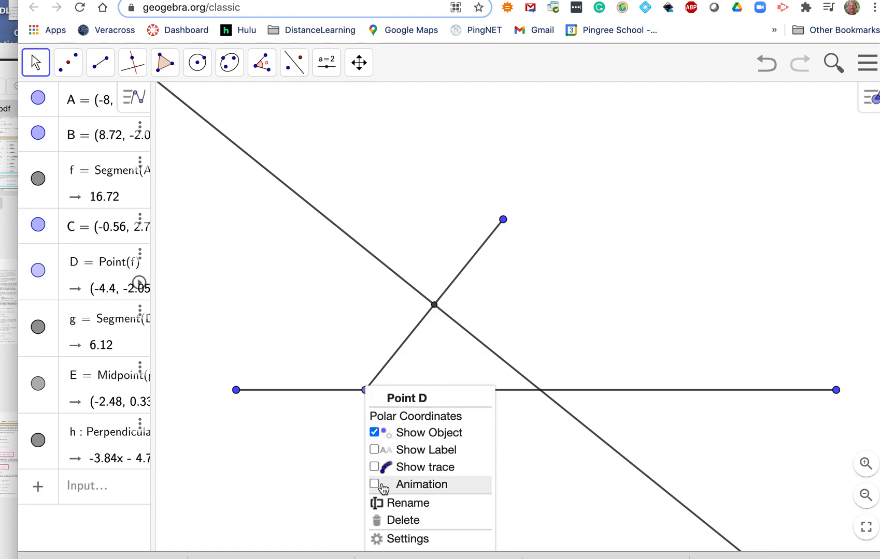
click(374, 484)
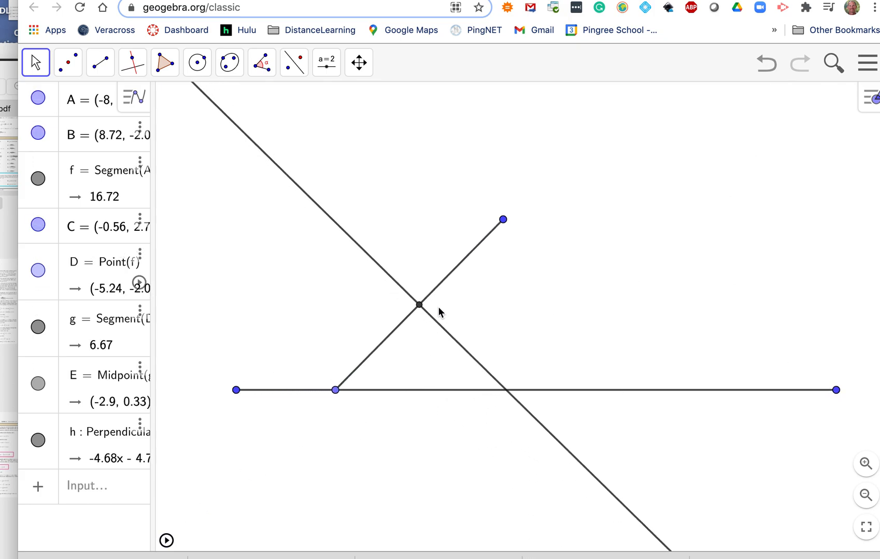
mouse_move(364, 254)
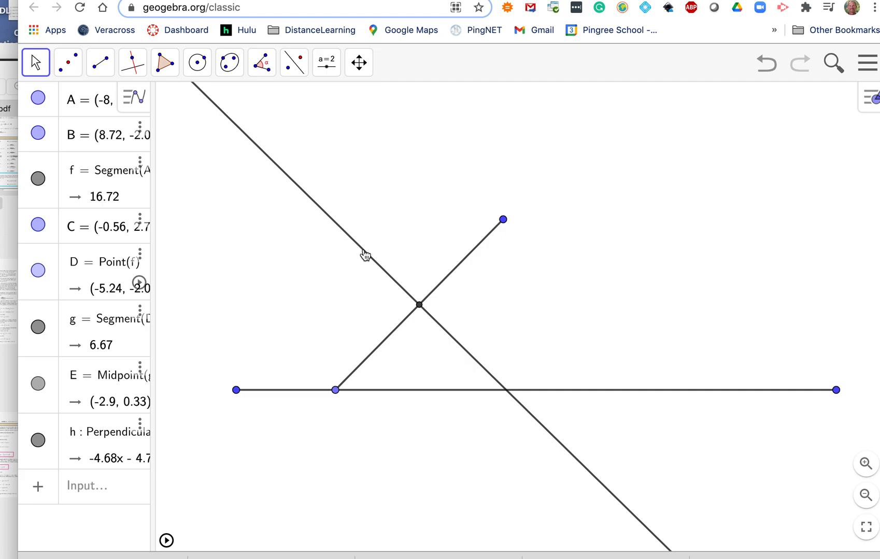
right_click(365, 253)
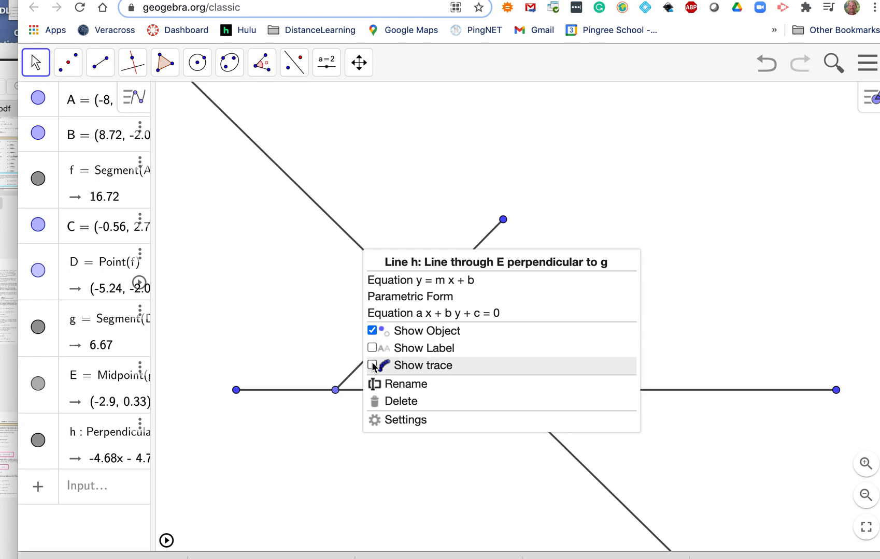
click(372, 365)
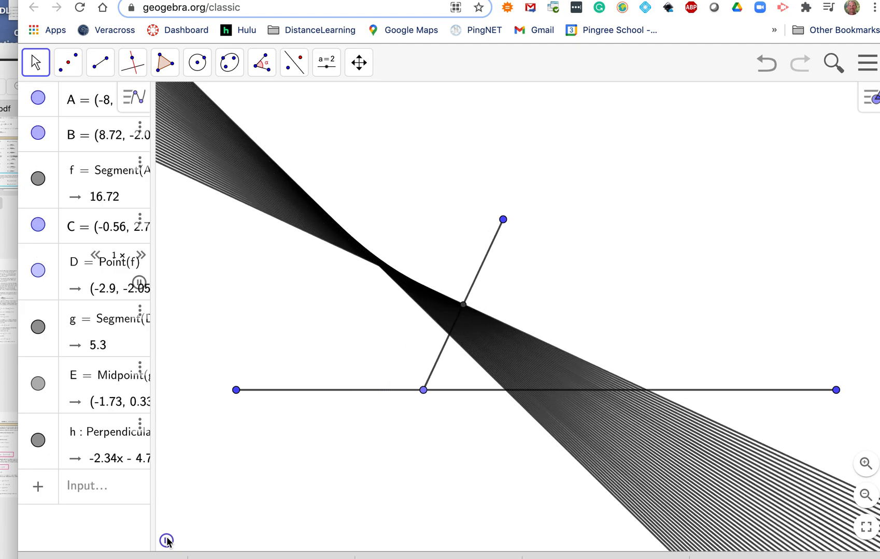
drag(424, 390, 544, 390)
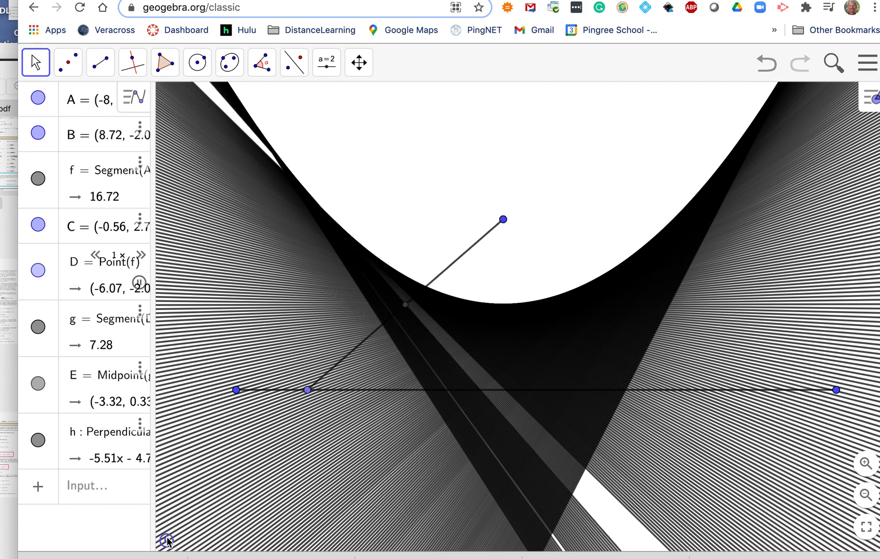
drag(309, 390, 429, 390)
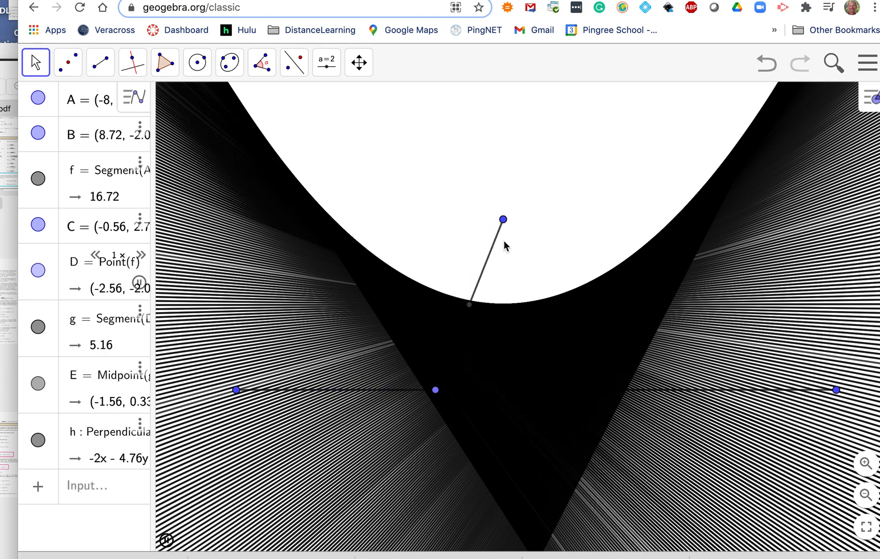
drag(465, 305, 511, 305)
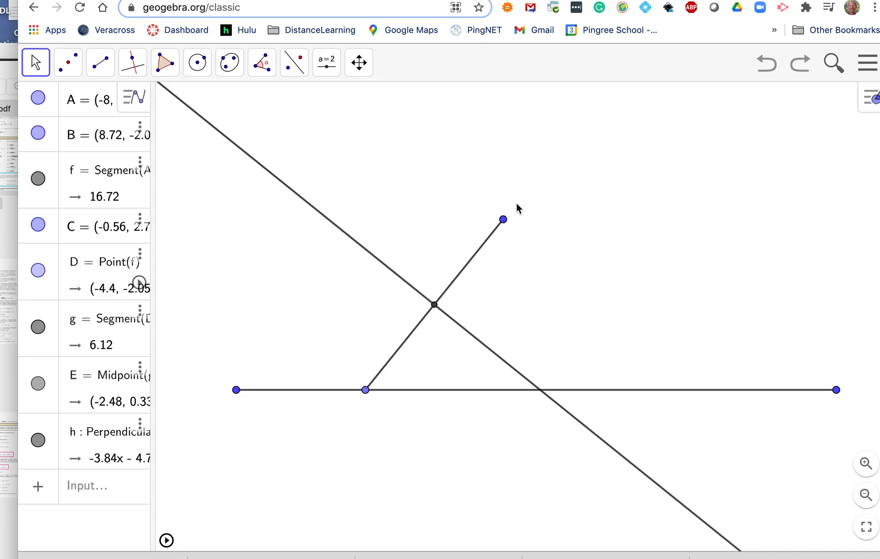
Drag focus C down near segment f and slide D left to (-7.64, …).
drag(502, 219, 503, 311)
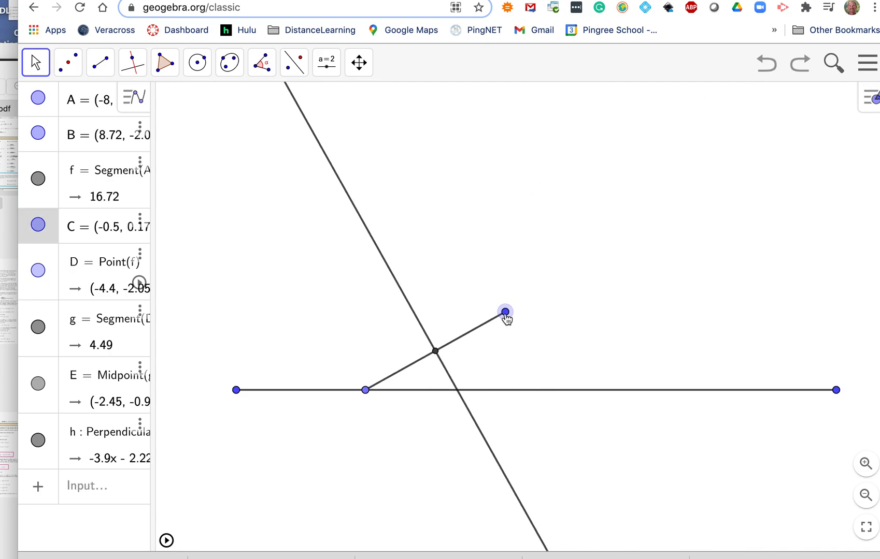
drag(504, 311, 502, 330)
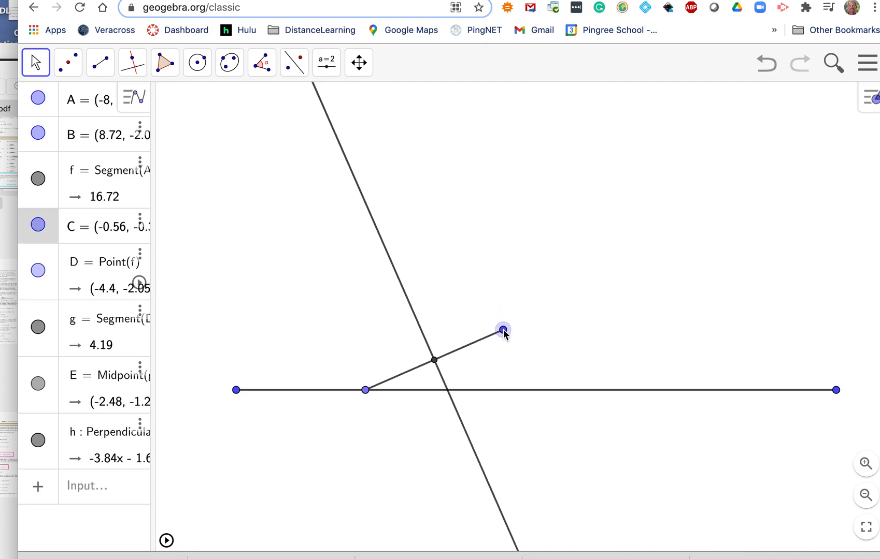
mouse_move(365, 394)
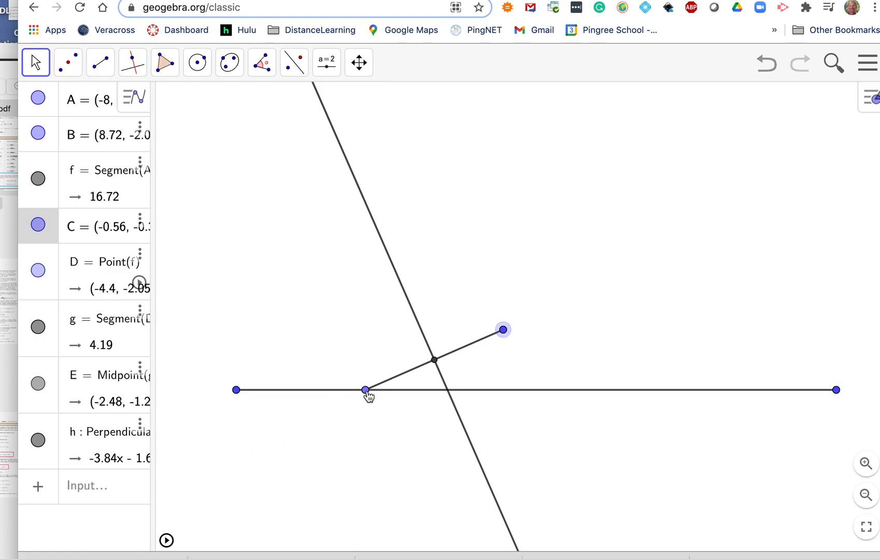
drag(366, 389, 250, 390)
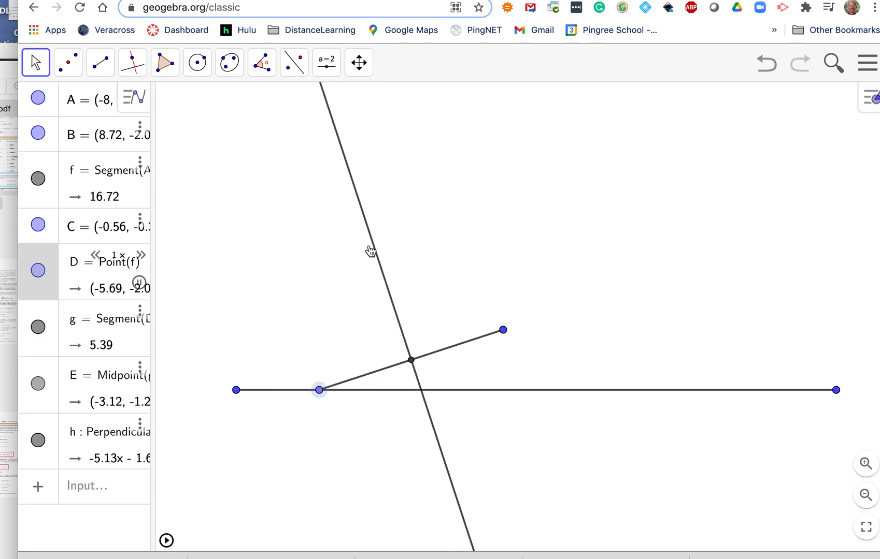
drag(318, 389, 249, 389)
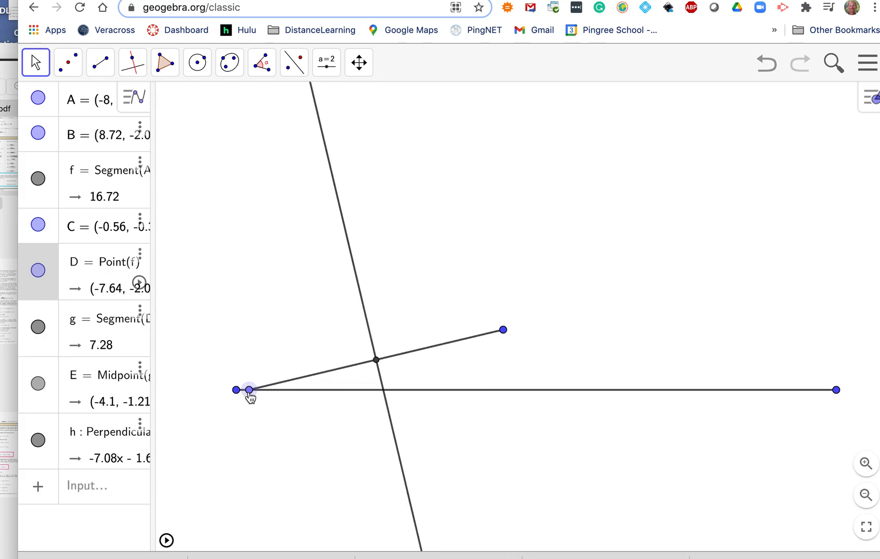
mouse_move(342, 221)
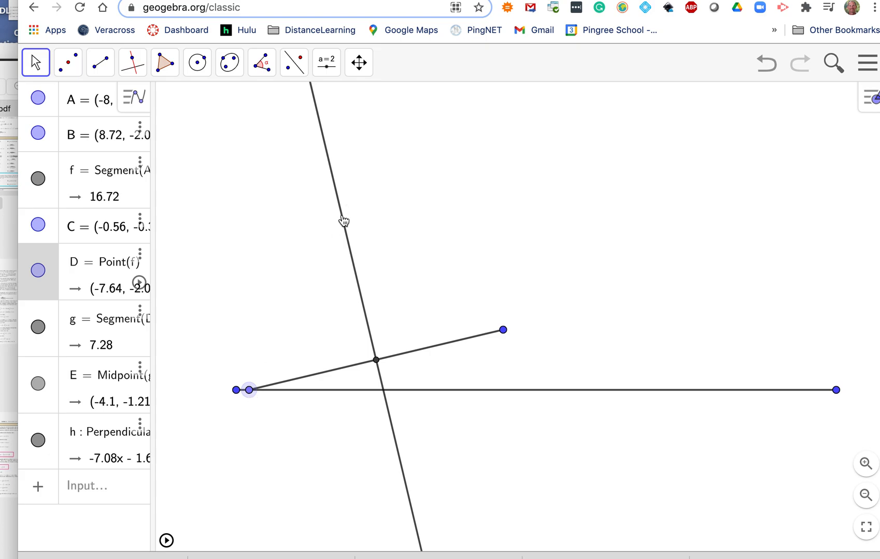
Trace line h while D animates, then raise focus C to (-0.52, 4.6…).
right_click(343, 220)
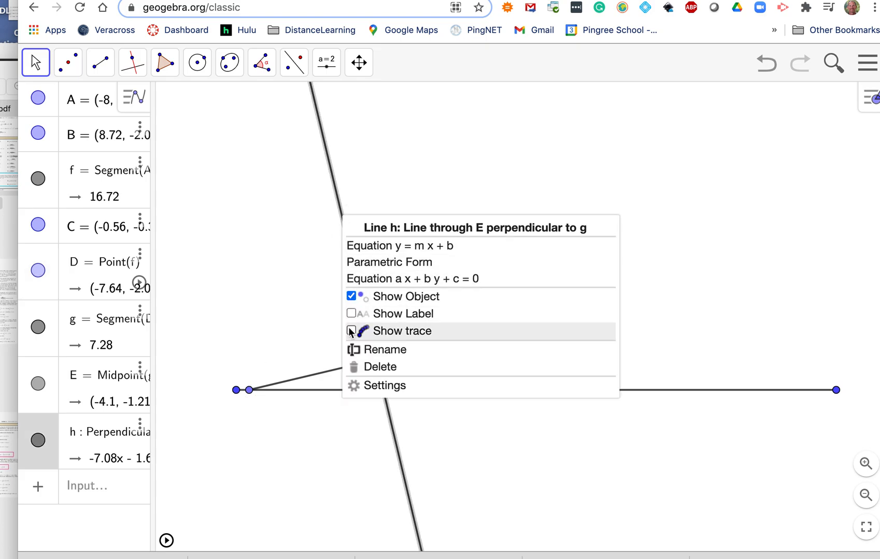
click(351, 331)
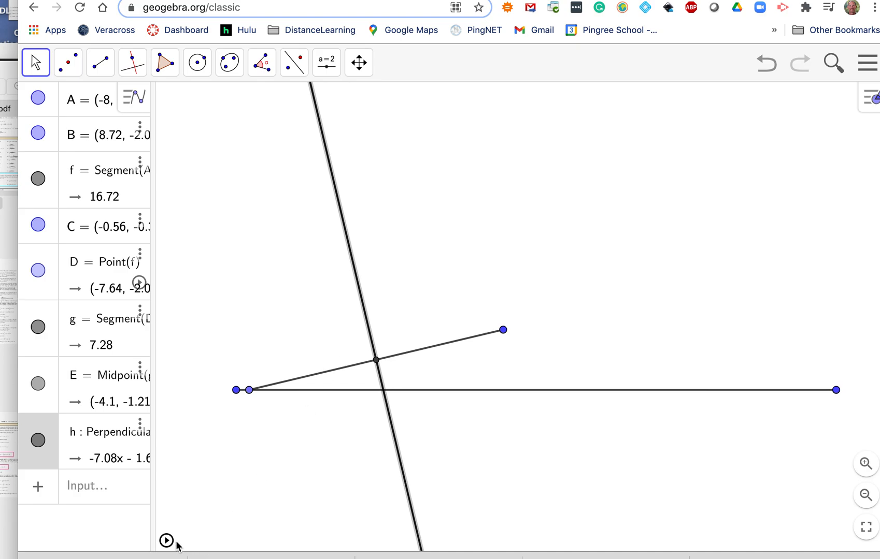
click(167, 540)
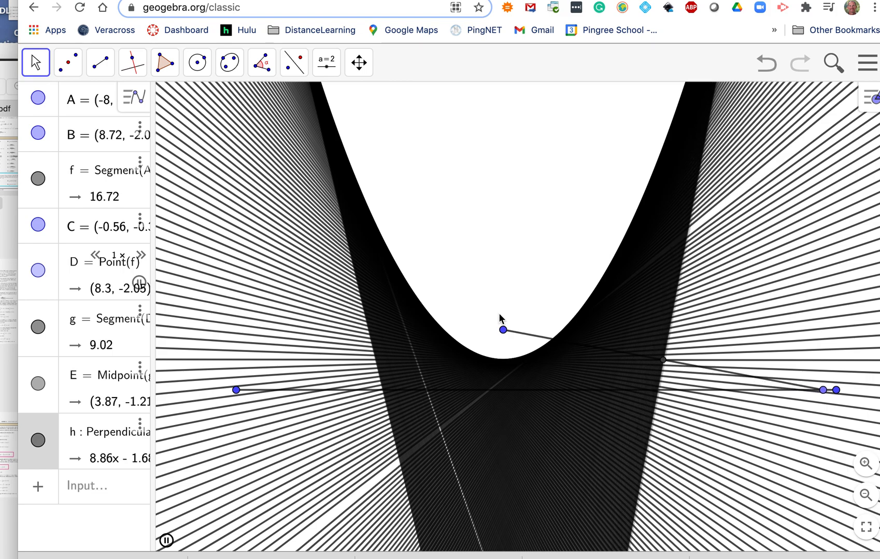
drag(503, 330, 503, 150)
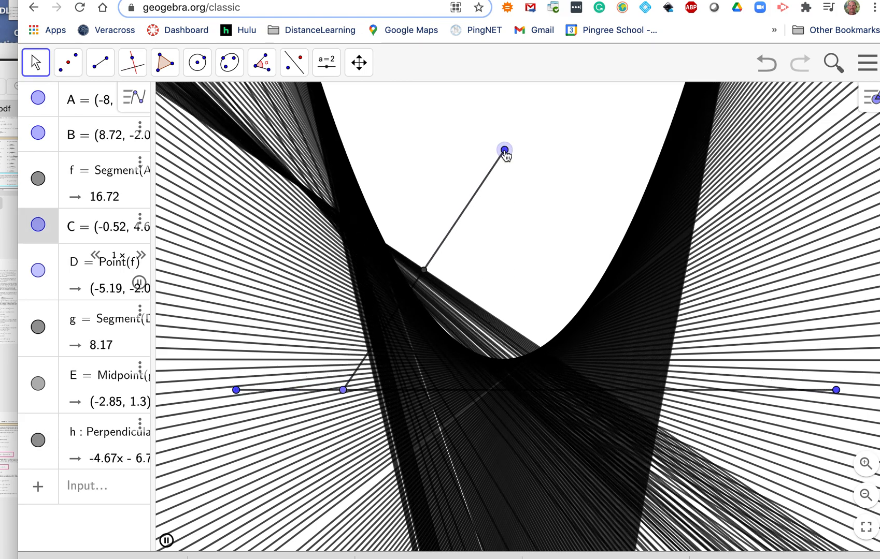